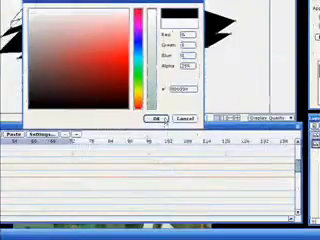
Accept the custom-mixed fill colour and return to the cap-wearing boy's line art.
{"action": "left_click", "coordinate": [152, 120]}
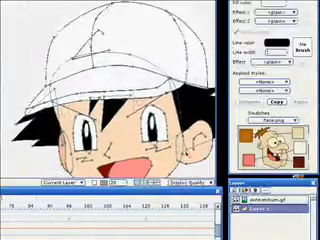